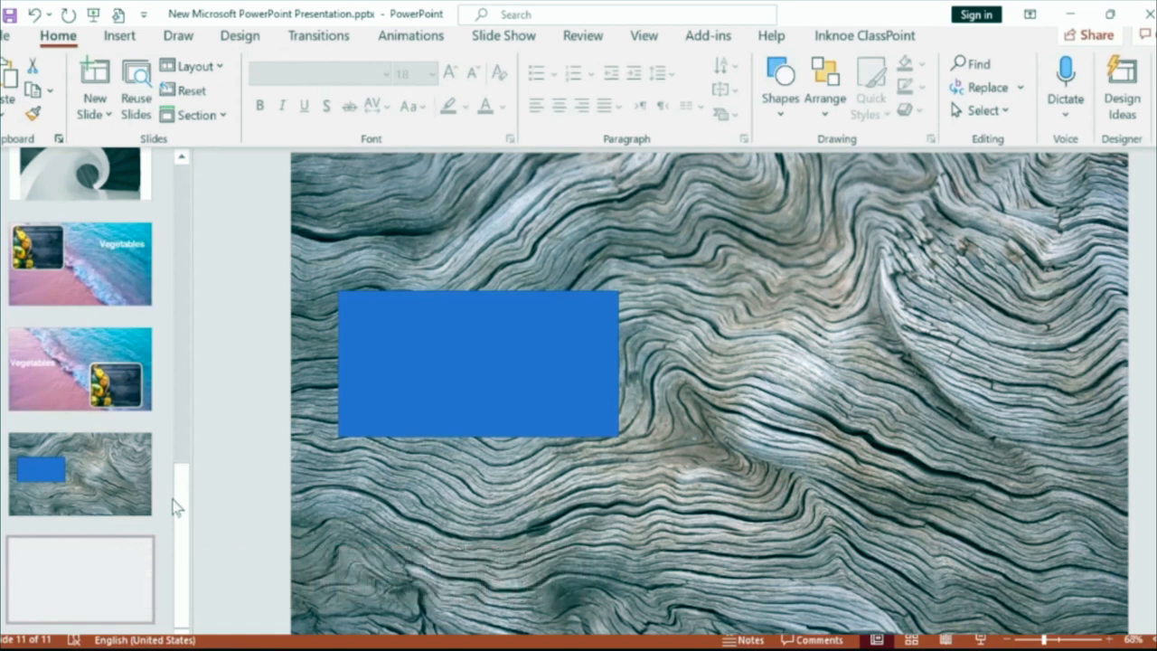
Duplicate slide 10 so a copy of the rectangle slide becomes slide 11
{"action": "right_click", "coordinate": [80, 569]}
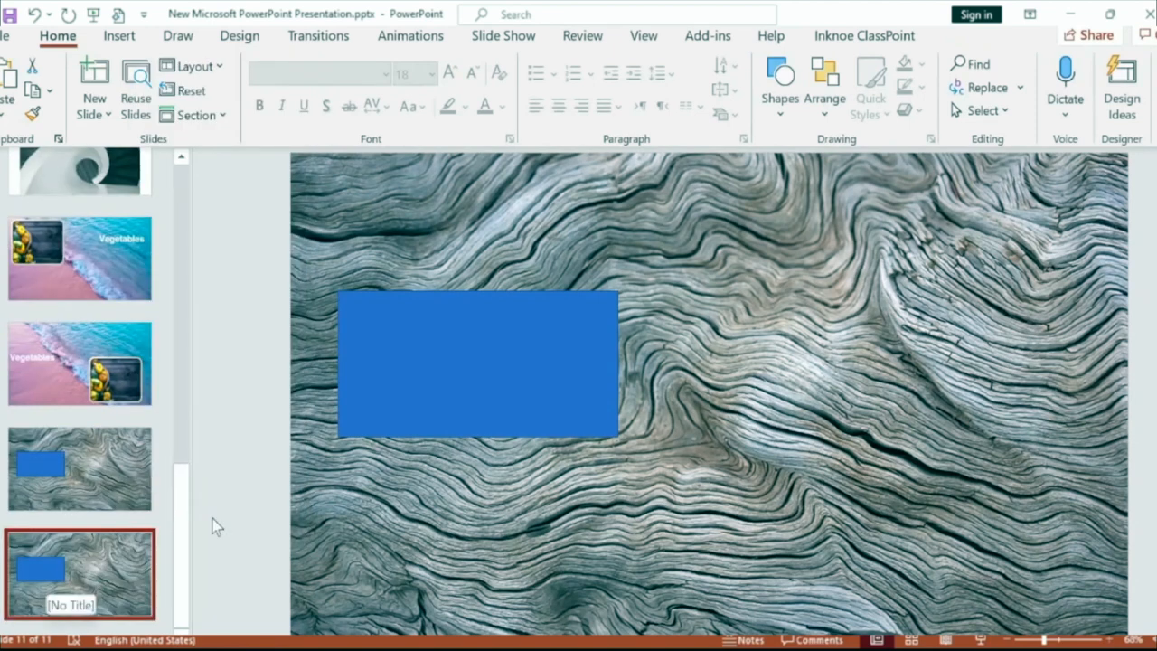
Move the rectangle to the right, give slide 11 the Morph transition, and delete the rectangle
{"action": "left_click_drag", "start_coordinate": [477, 365], "coordinate": [889, 365]}
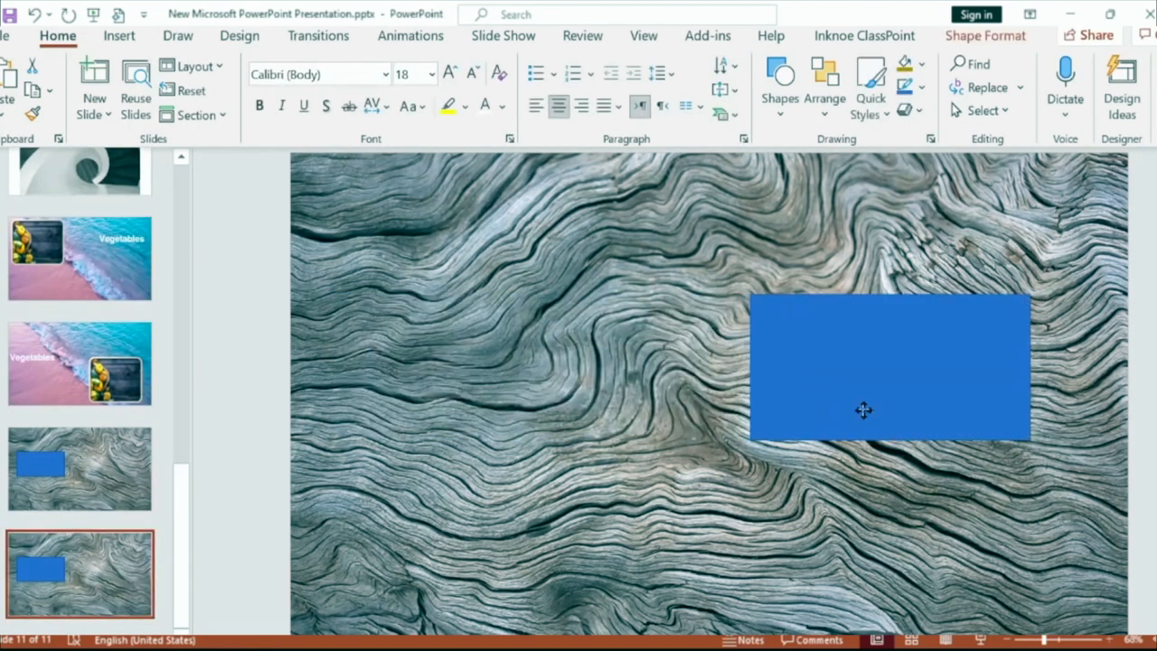
{"action": "left_click_drag", "start_coordinate": [864, 409], "coordinate": [994, 374]}
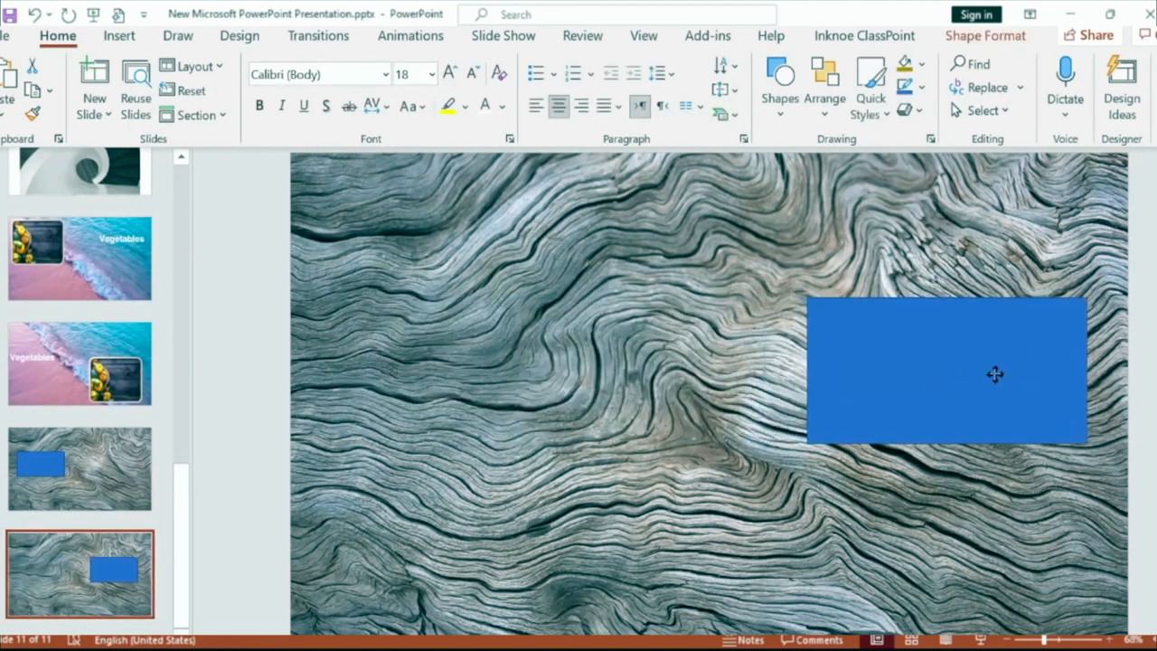
{"action": "left_click", "coordinate": [318, 36]}
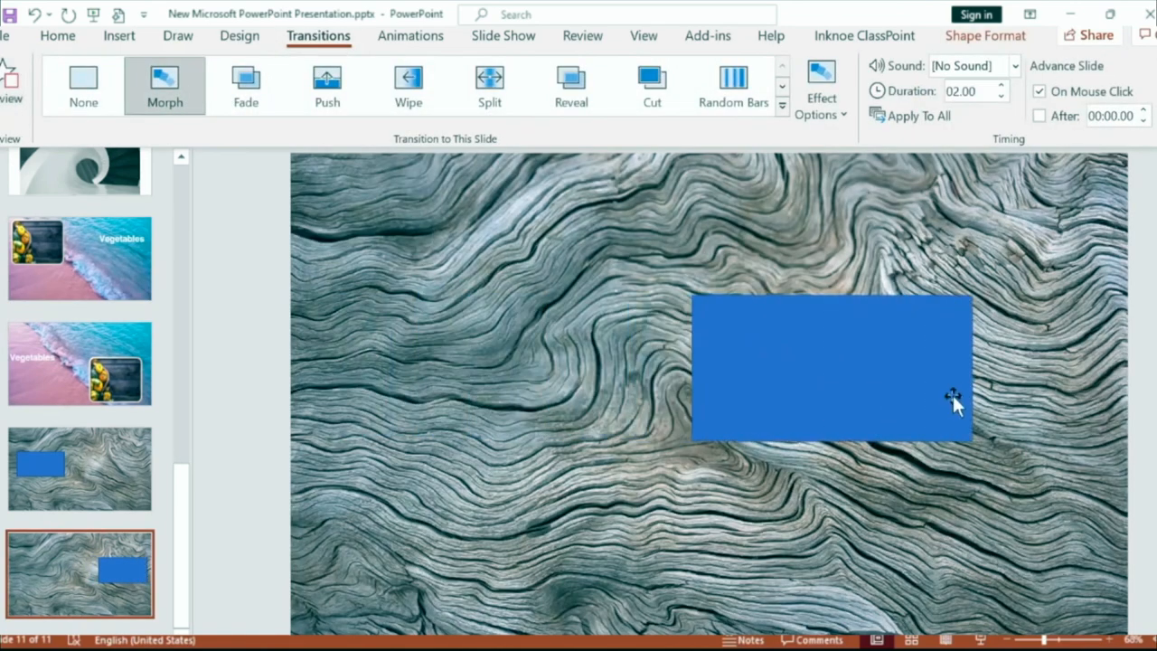
{"action": "left_click", "coordinate": [119, 36]}
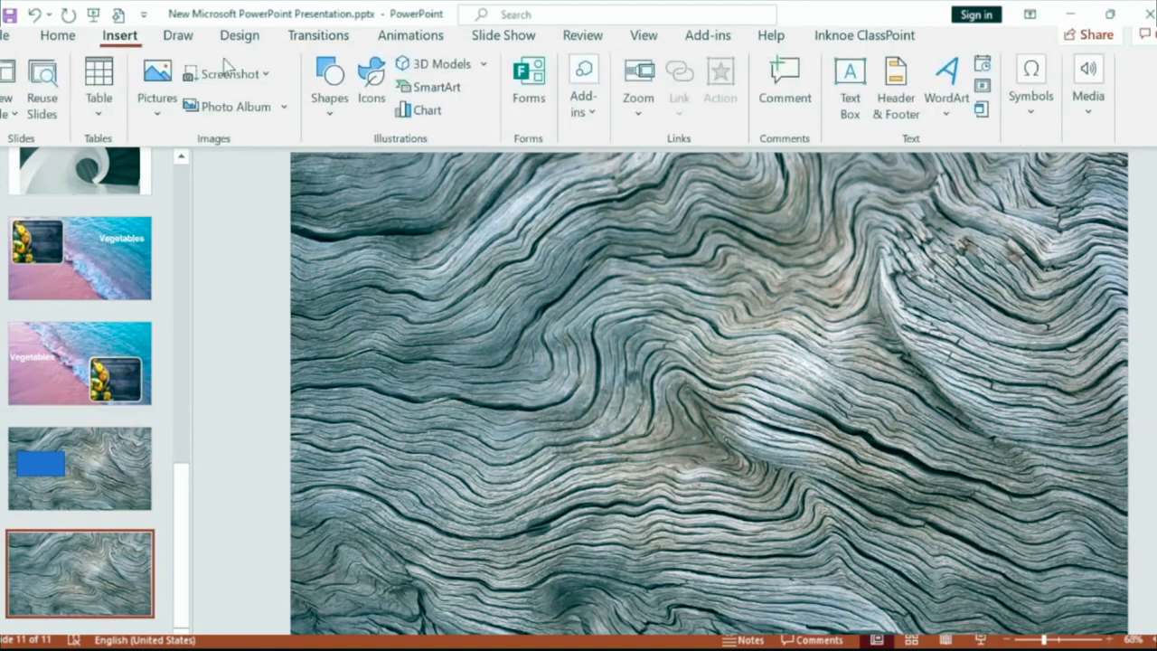
Draw a large blue oval where the rectangle was, confirm Morph is set, and return to slide 10
{"action": "left_click", "coordinate": [329, 87]}
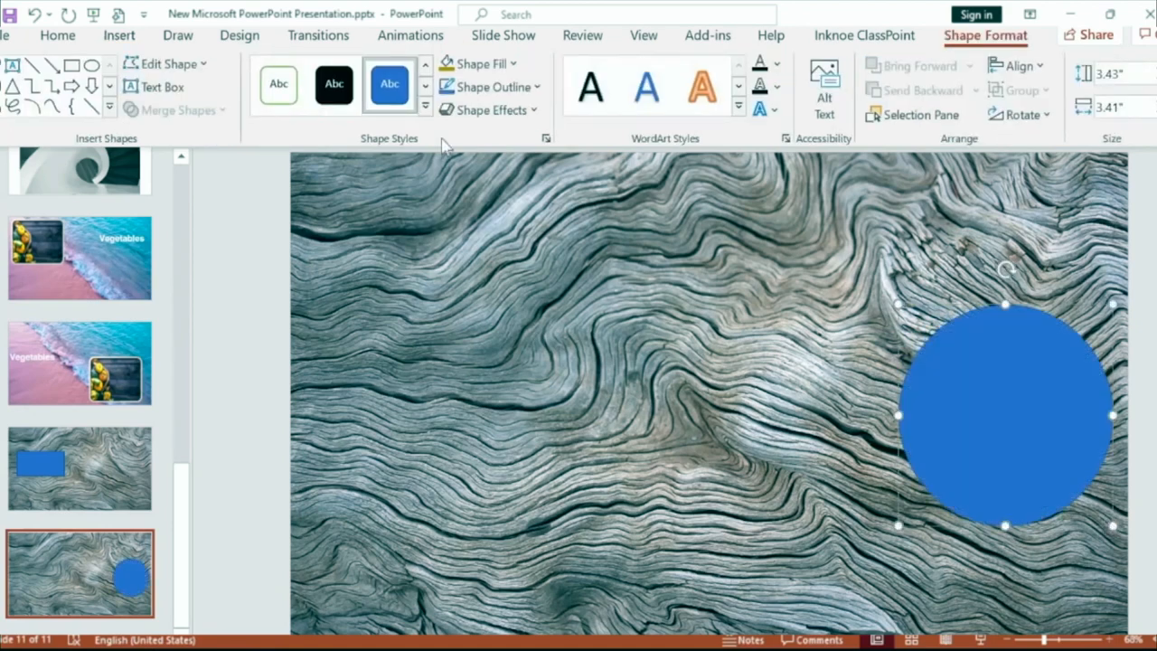
{"action": "left_click", "coordinate": [318, 36]}
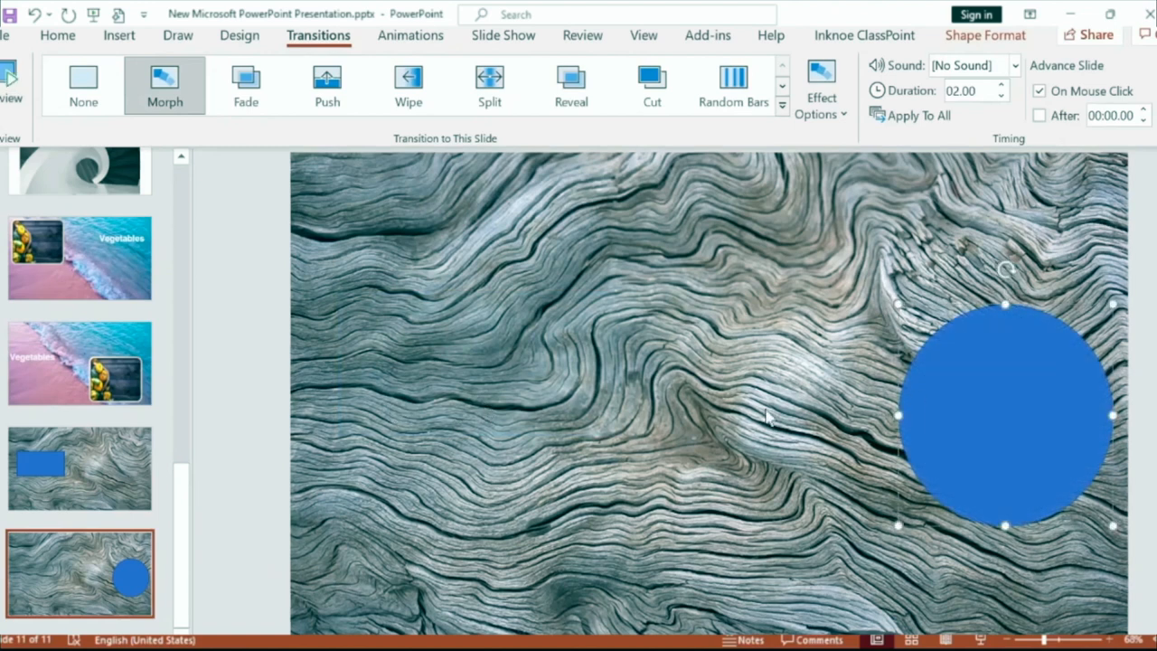
{"action": "mouse_move", "coordinate": [893, 412]}
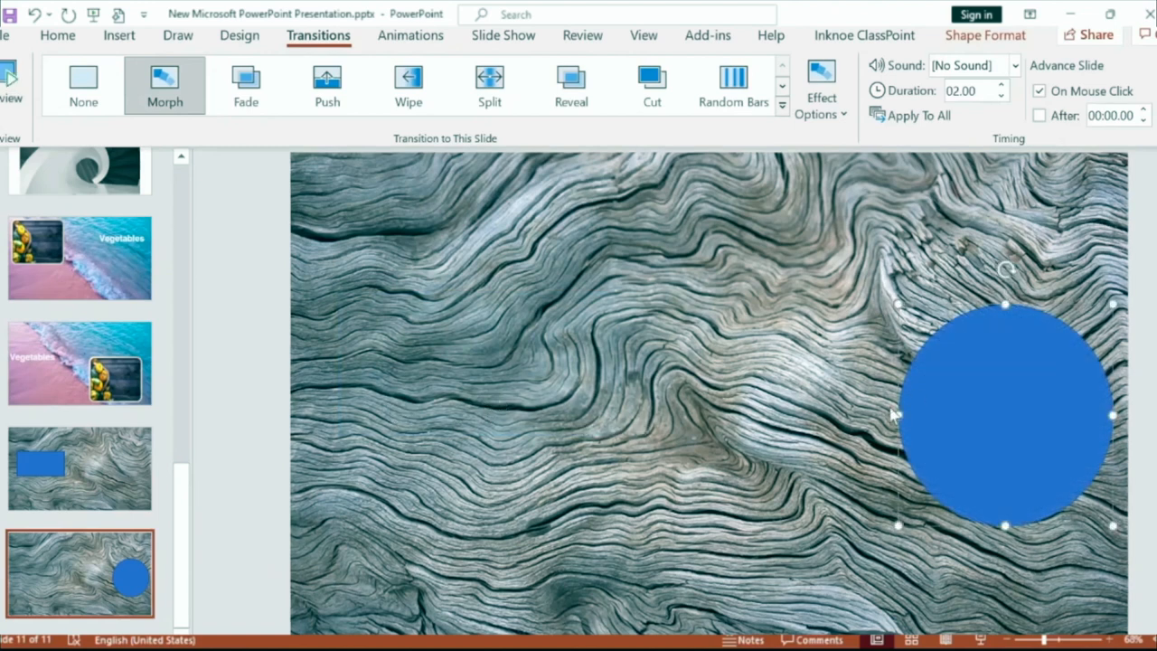
{"action": "mouse_move", "coordinate": [623, 412]}
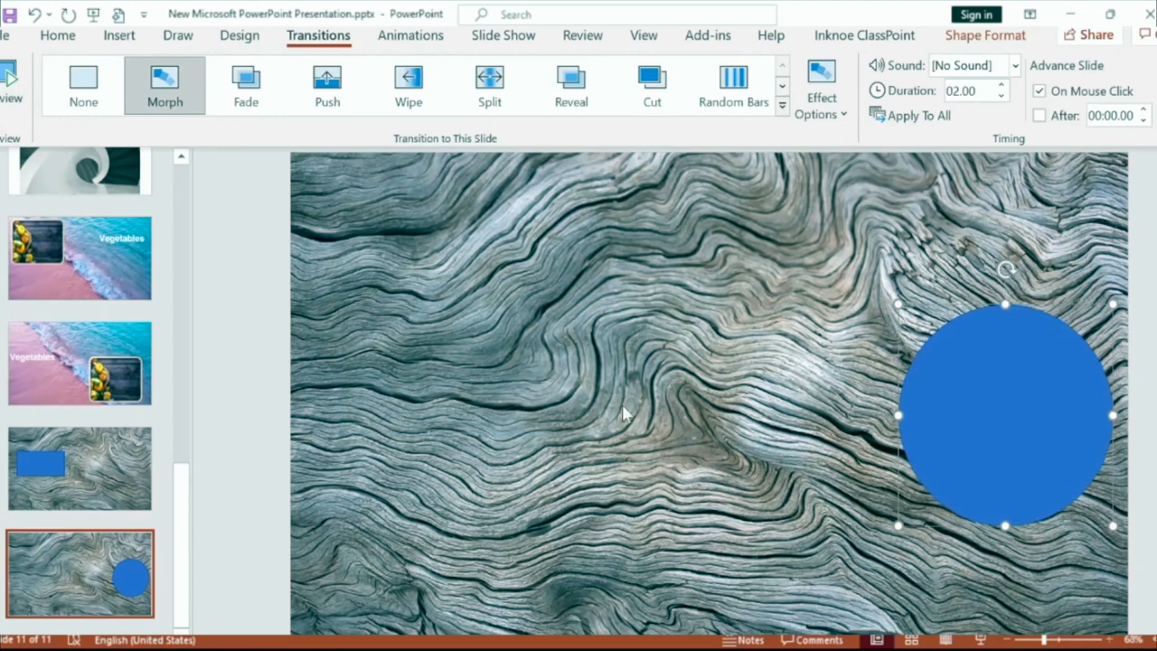
{"action": "left_click", "coordinate": [79, 467]}
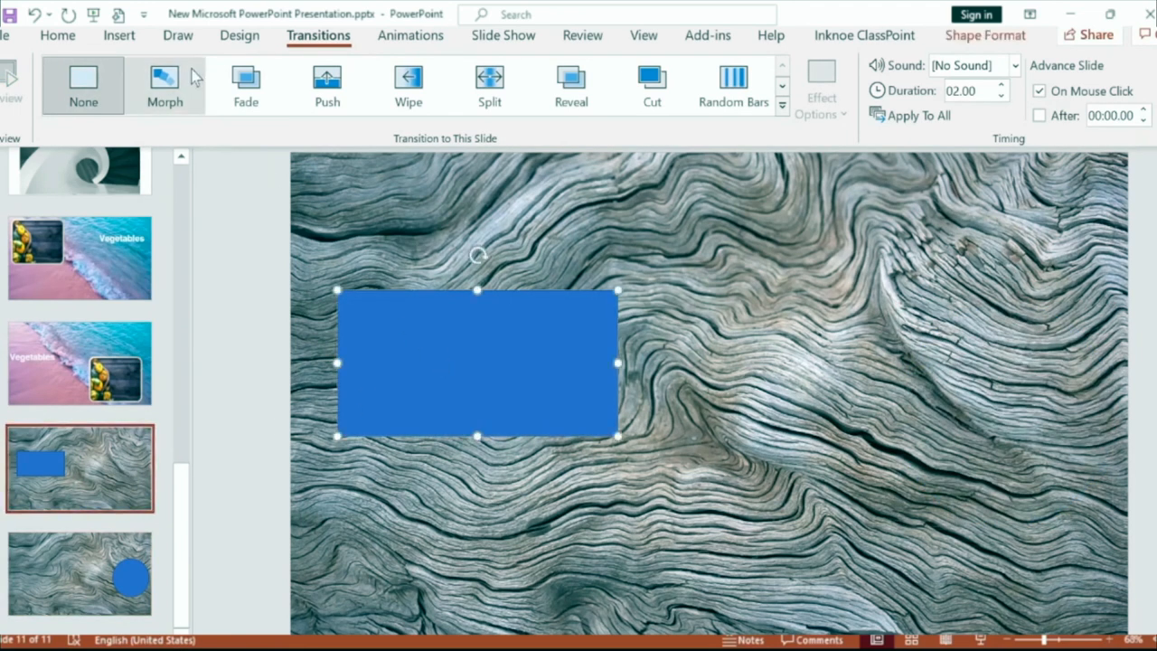
Show the Selection Pane via Arrange, then view slide 11's transition settings to confirm Morph
{"action": "left_click", "coordinate": [58, 36]}
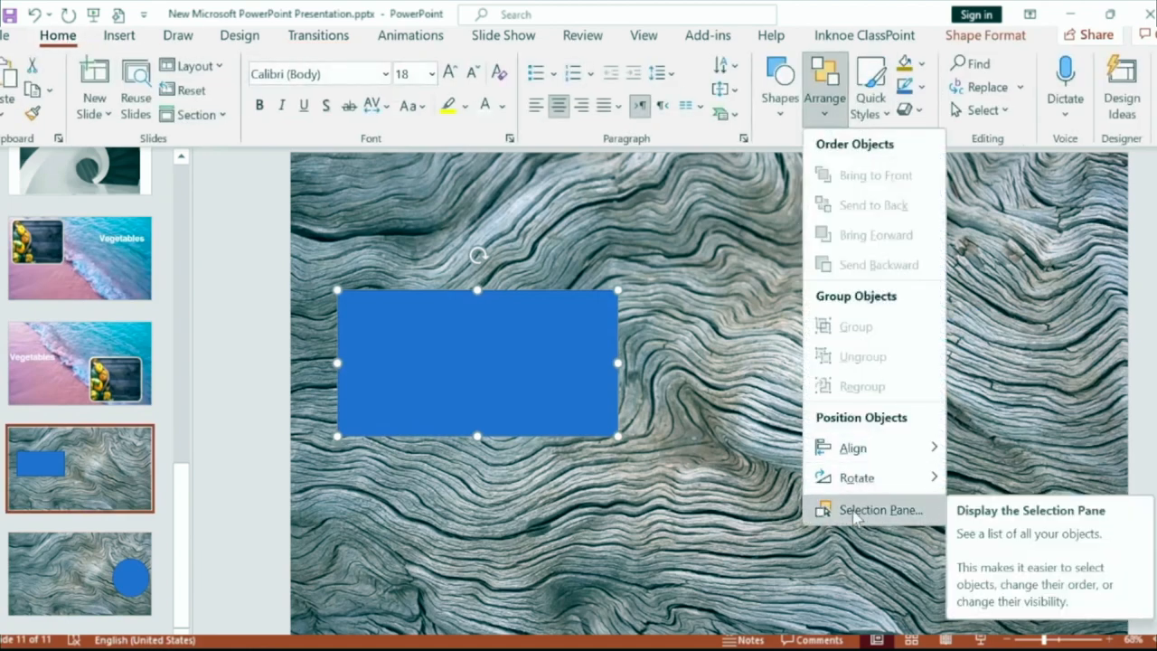
{"action": "left_click", "coordinate": [877, 510]}
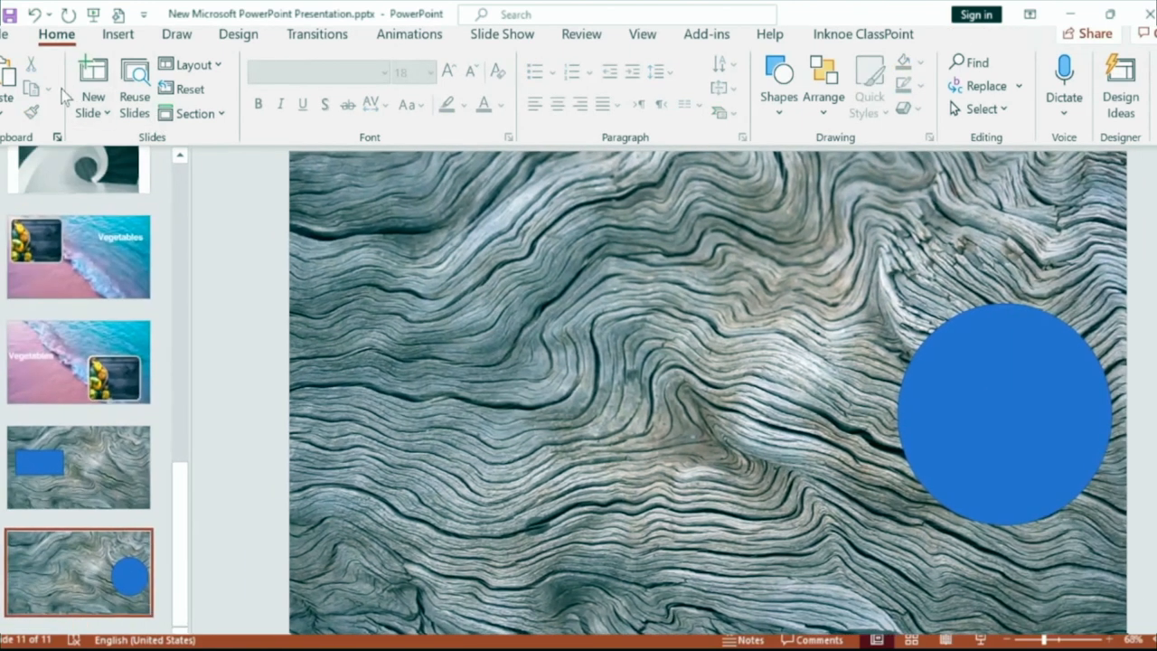
{"action": "left_click", "coordinate": [317, 34]}
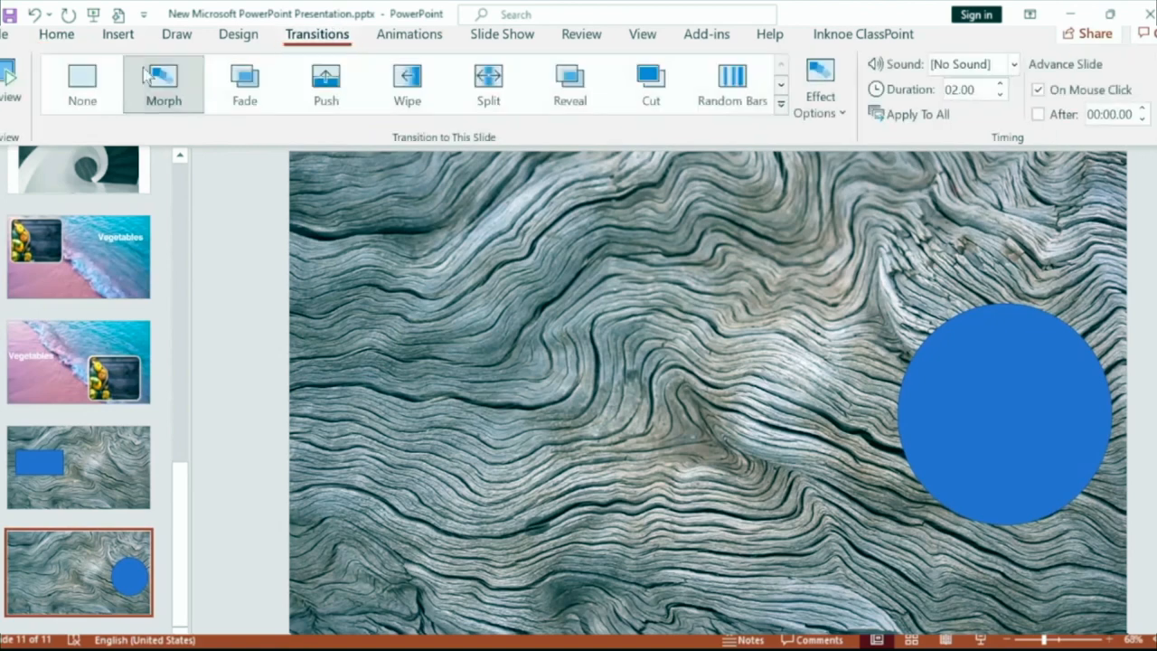